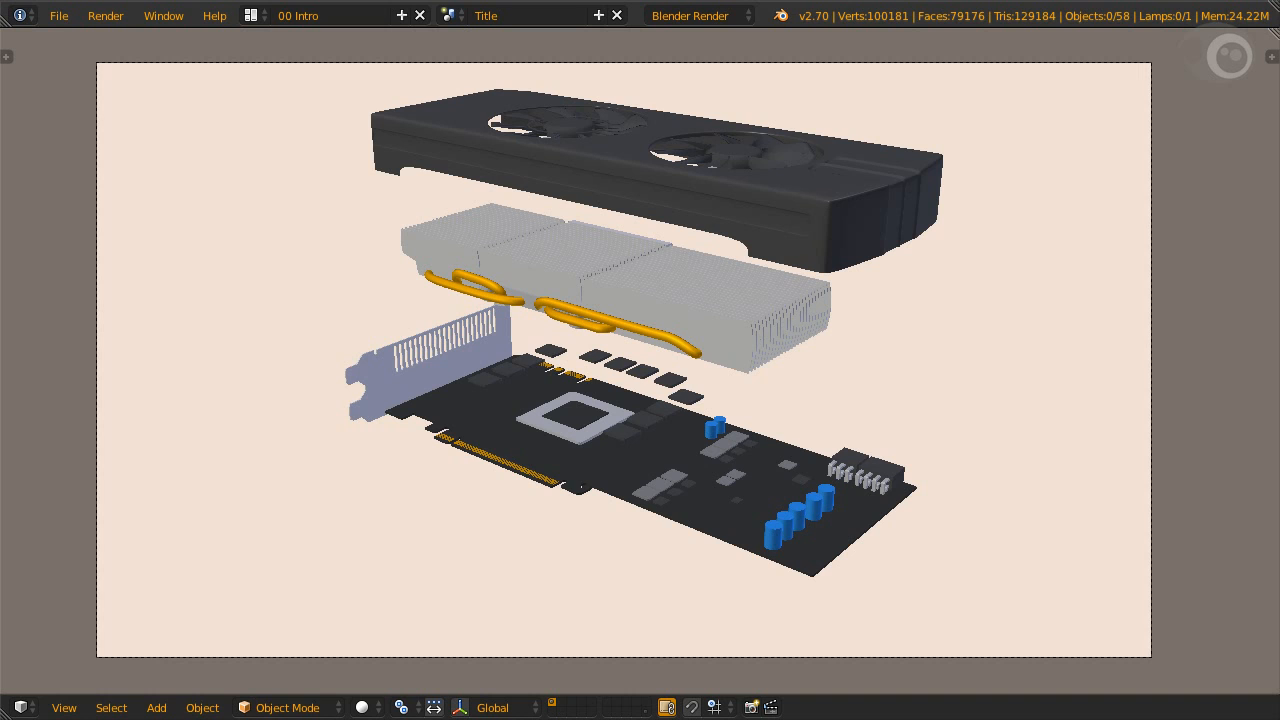
Step: Switch to the 02 Default Workspace and select the backplate's child parts
left_click(330, 15)
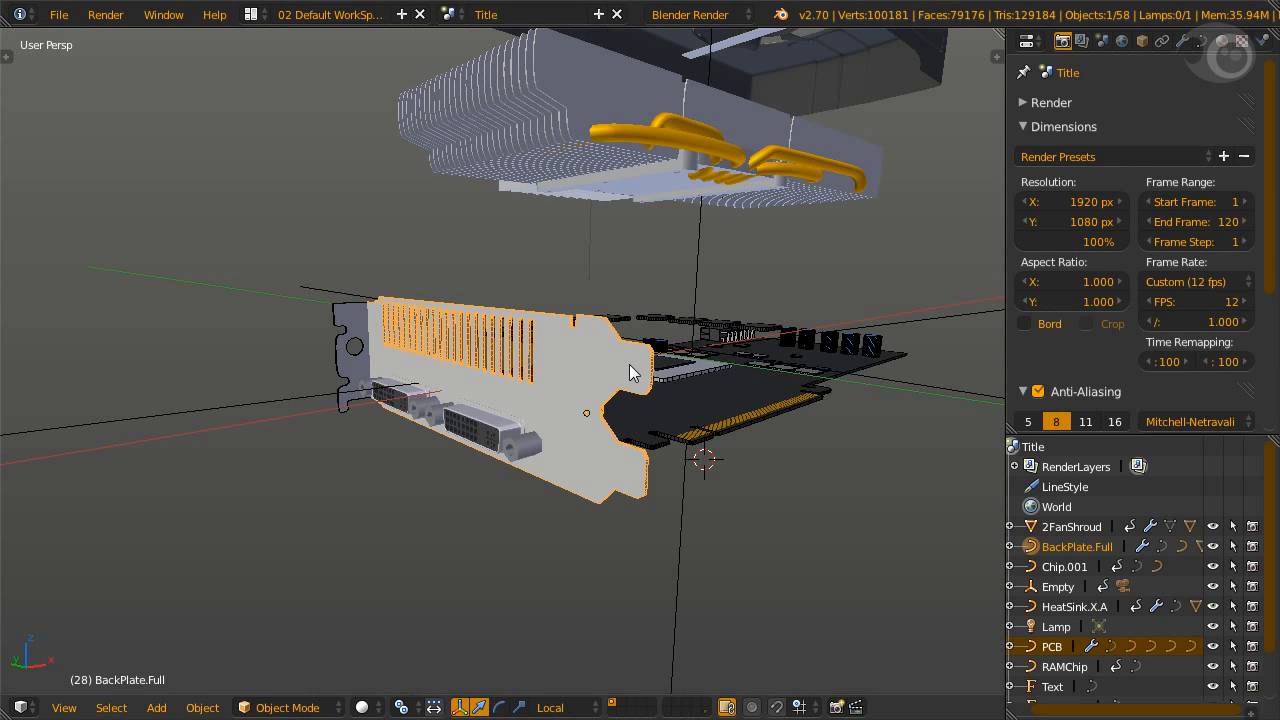
key("shift+g")
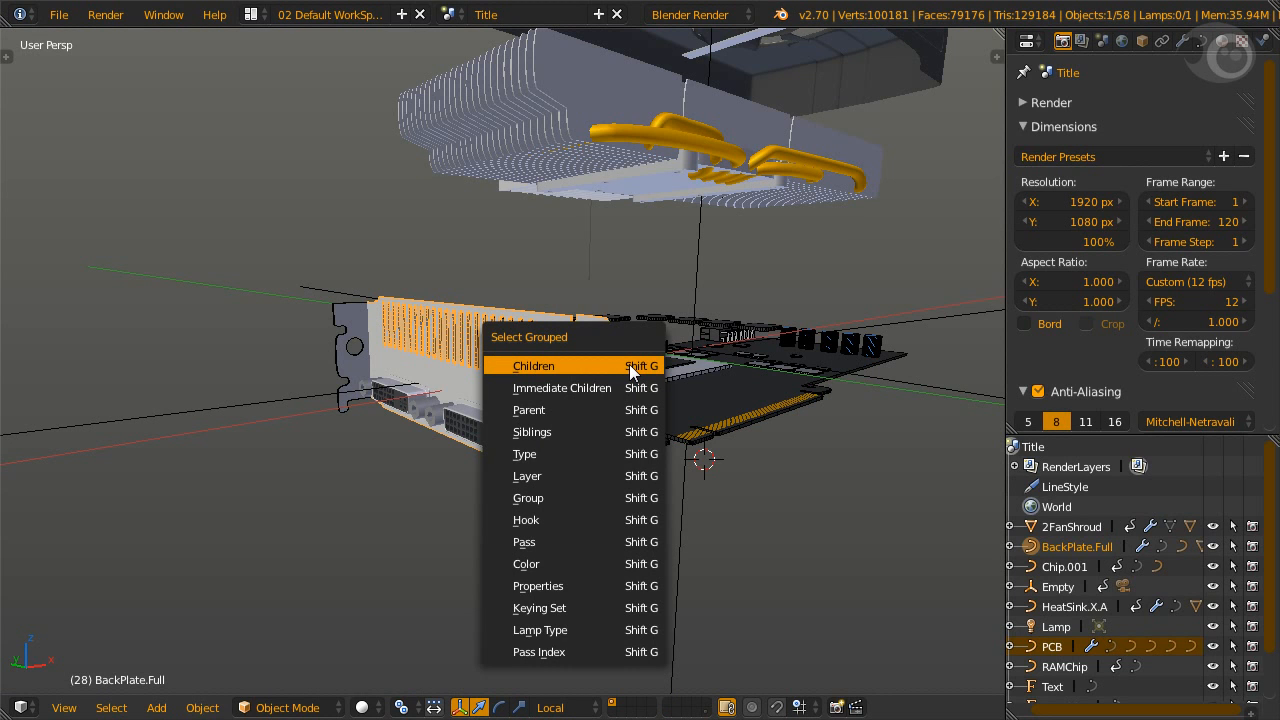
left_click(534, 365)
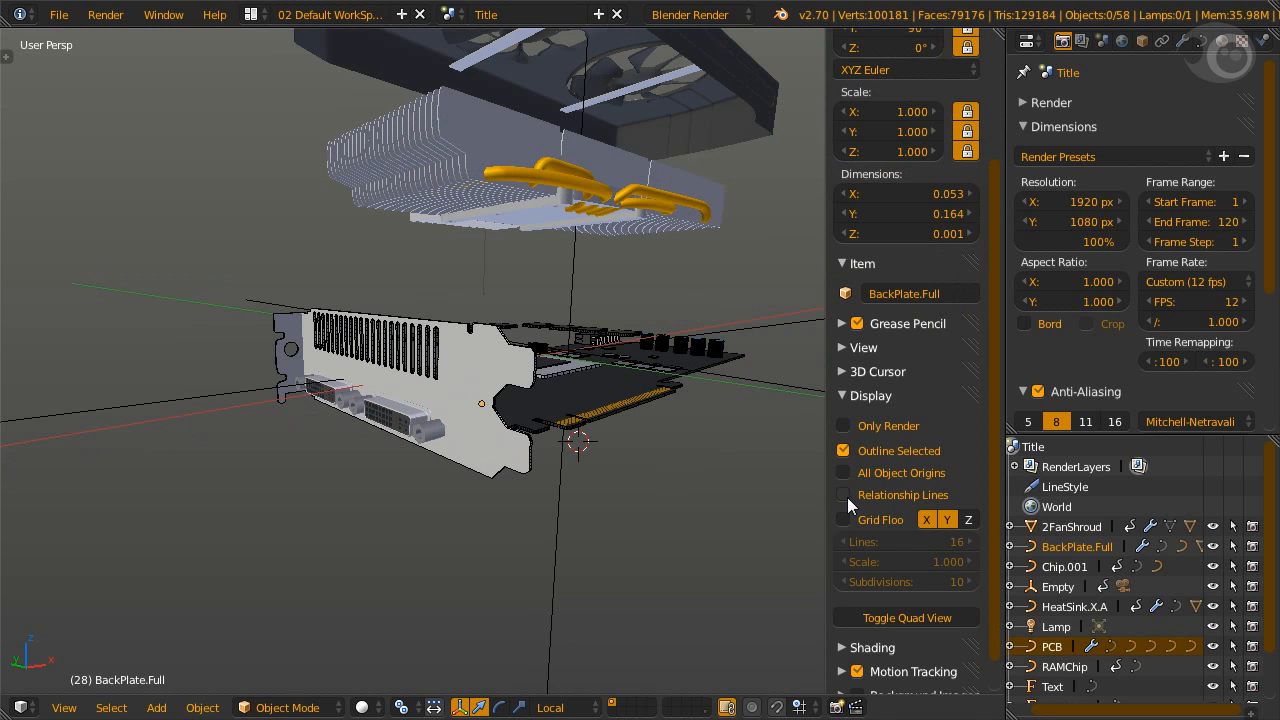
Step: Turn on Relationship Lines to show parent-child links in the viewport
left_click(843, 495)
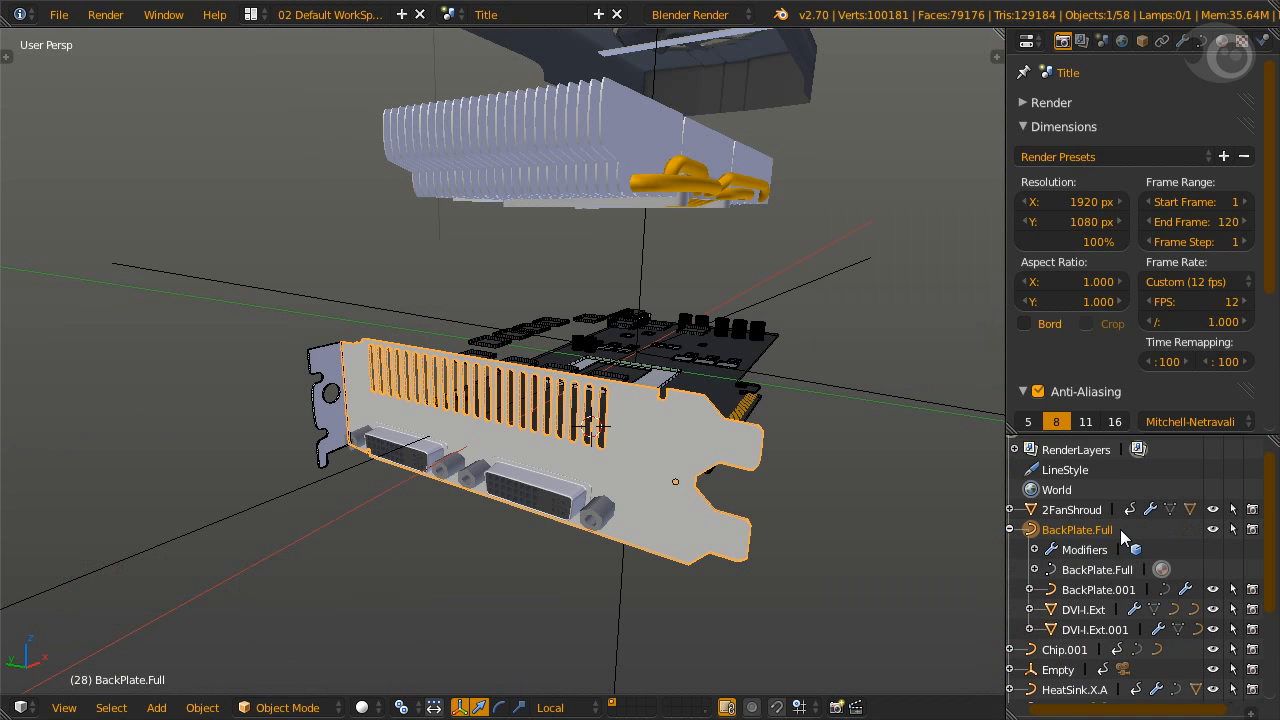
Step: Select the DVI-I.Ext connector, then its parent BackPlate.Full
left_click(540, 487)
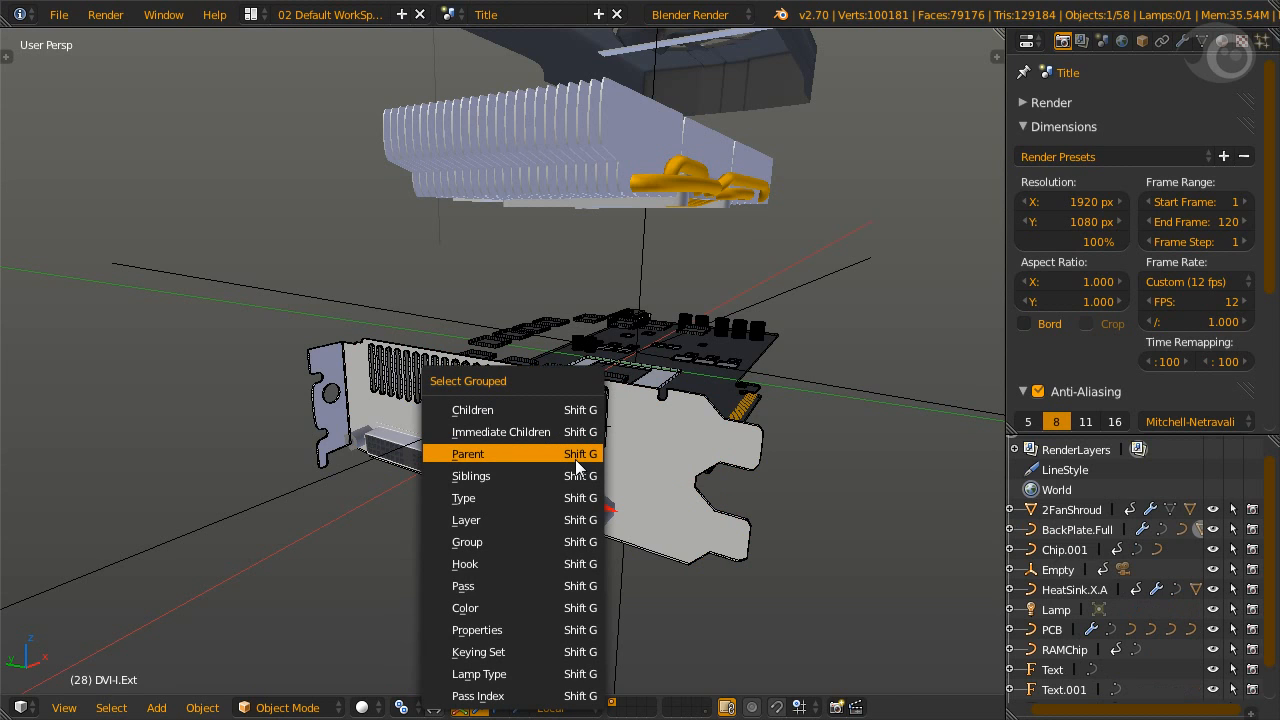
left_click(467, 454)
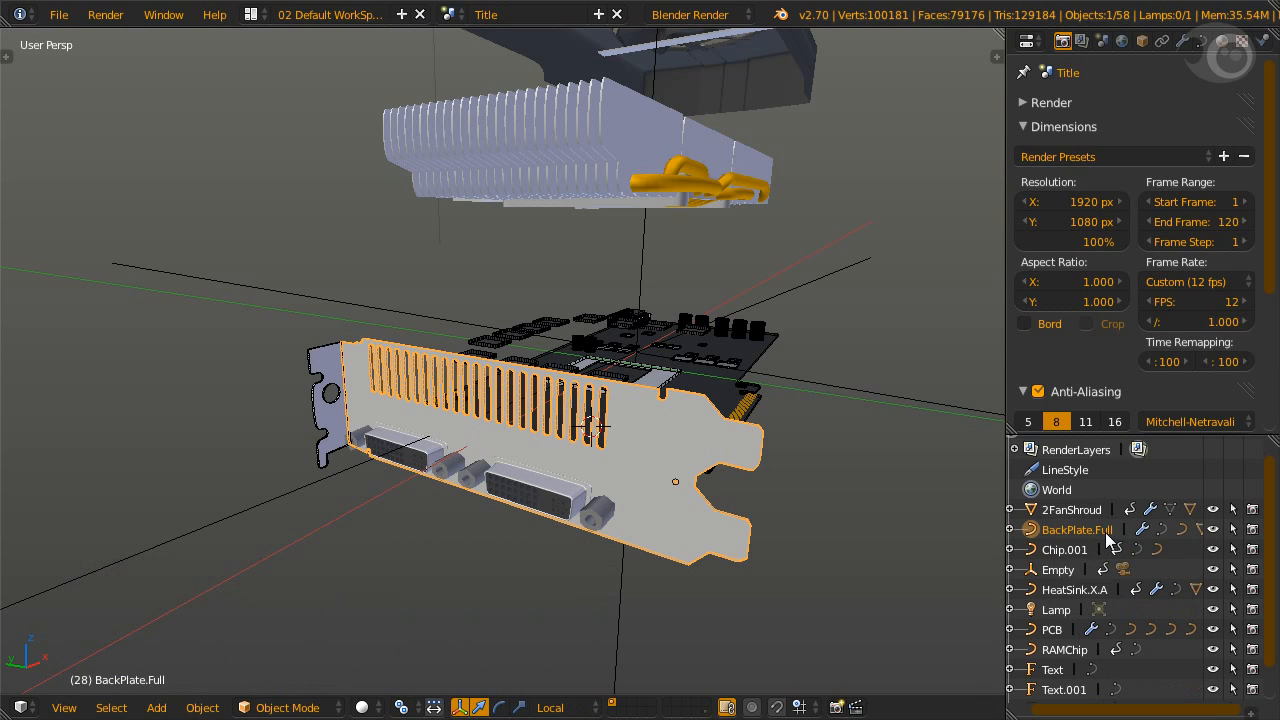
Step: Select BackPlate.Full's whole hierarchy from the Outliner context menu
right_click(1076, 529)
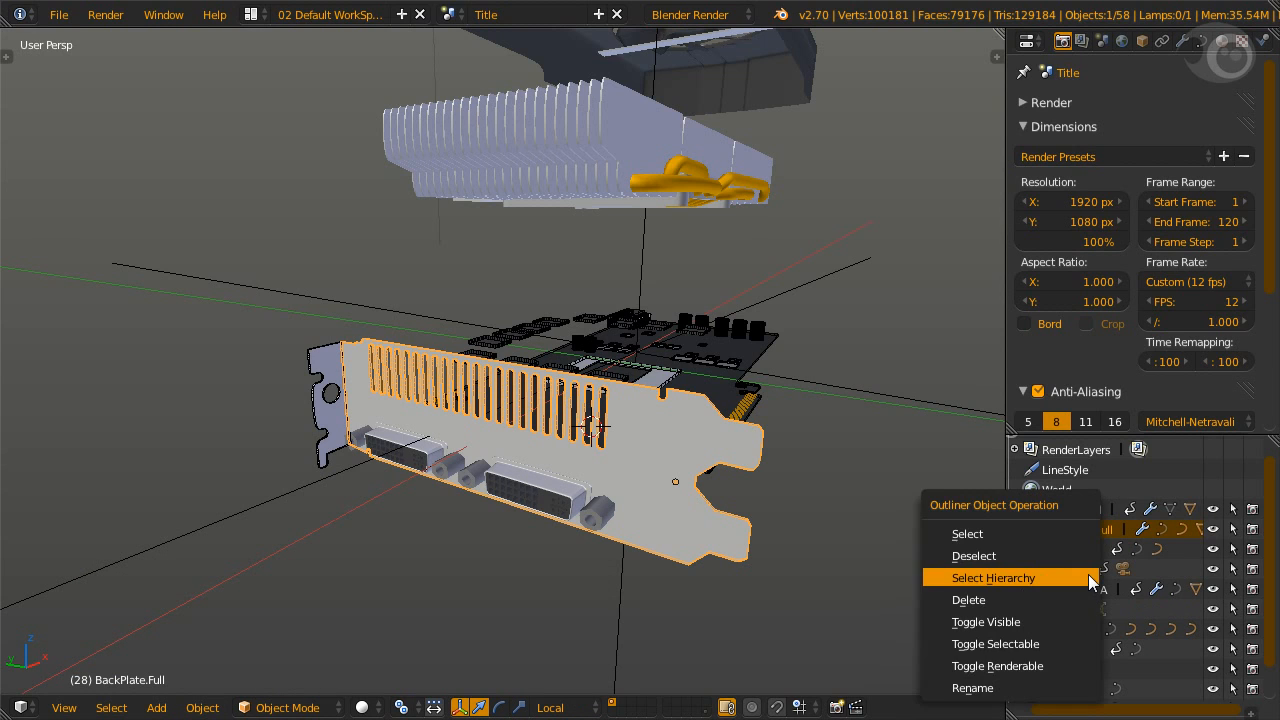
left_click(992, 577)
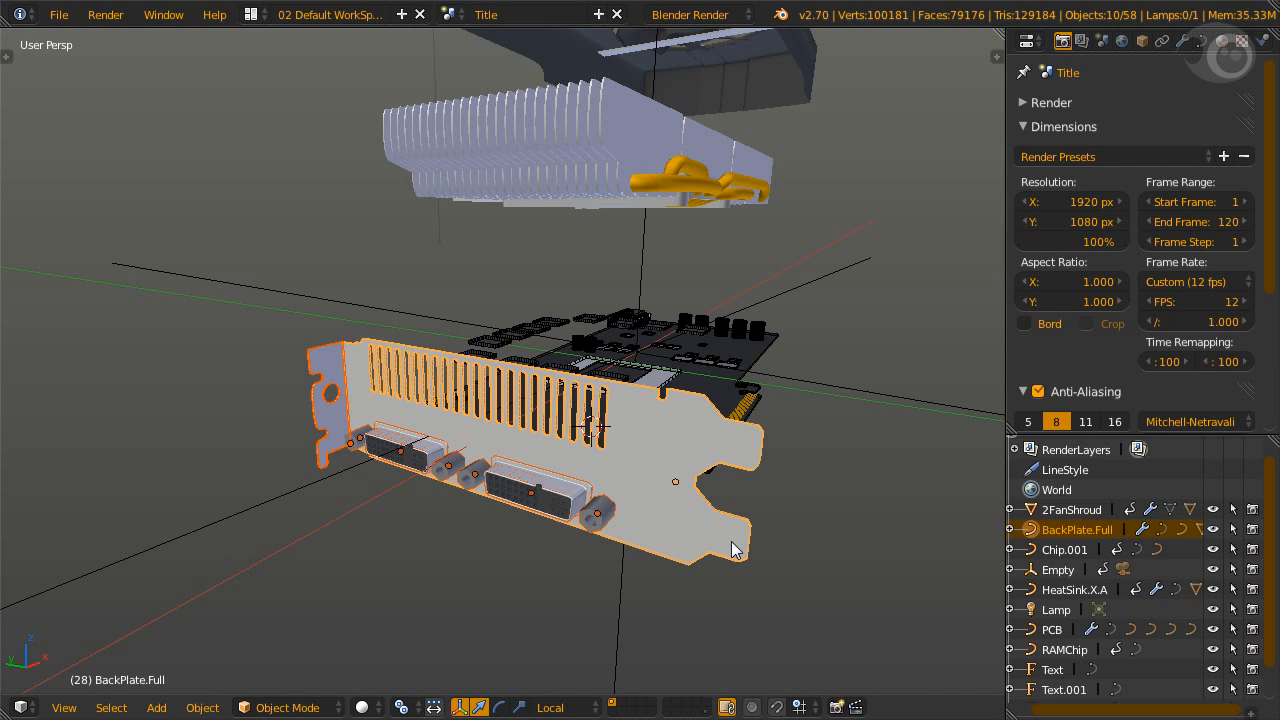
Step: Select the 2FanShroud object
left_click(1070, 509)
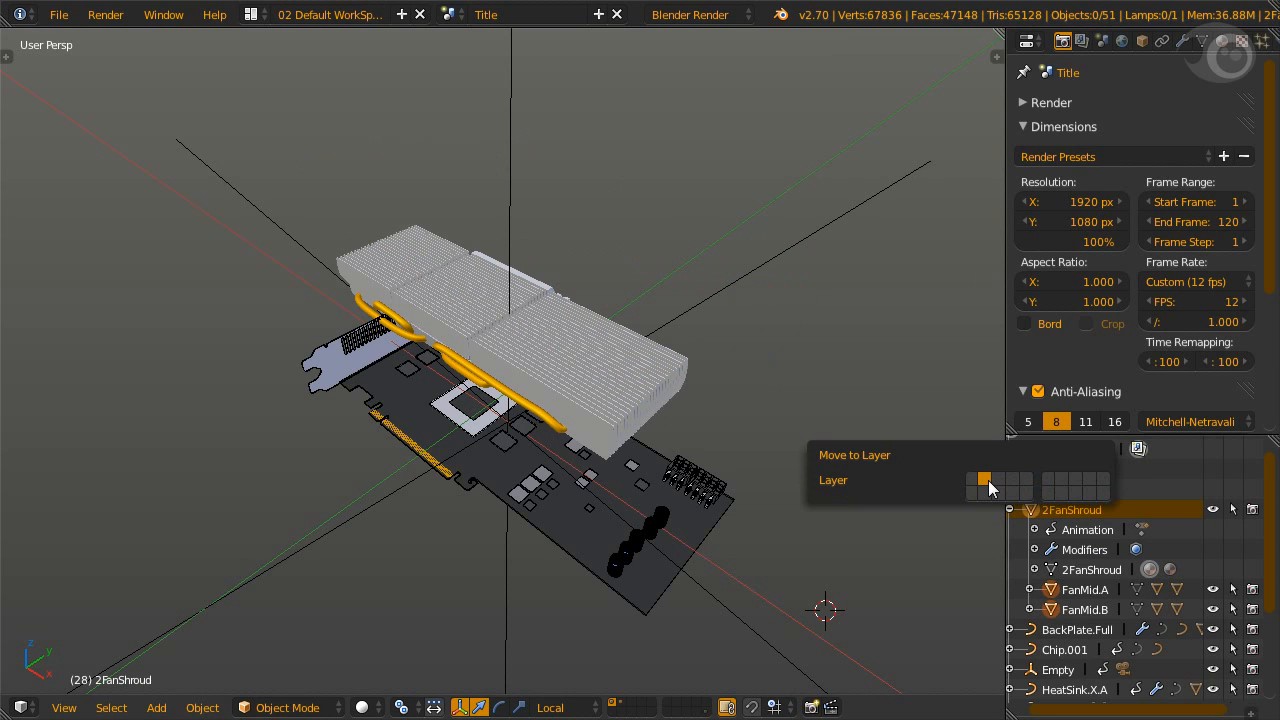
Step: Move the fan shroud to a separate layer
left_click(997, 478)
type("Heatsink_Fins")
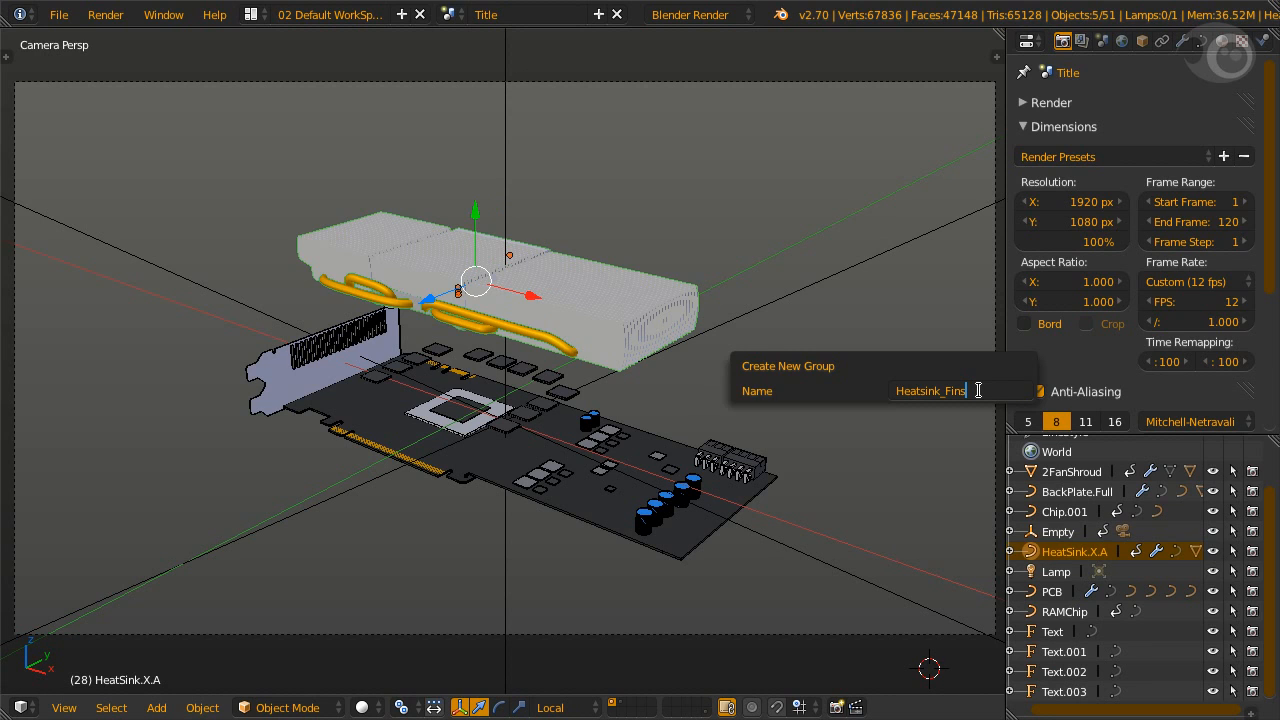
Step: Confirm creation of the Heatsink_Fins group
left_click(1063, 511)
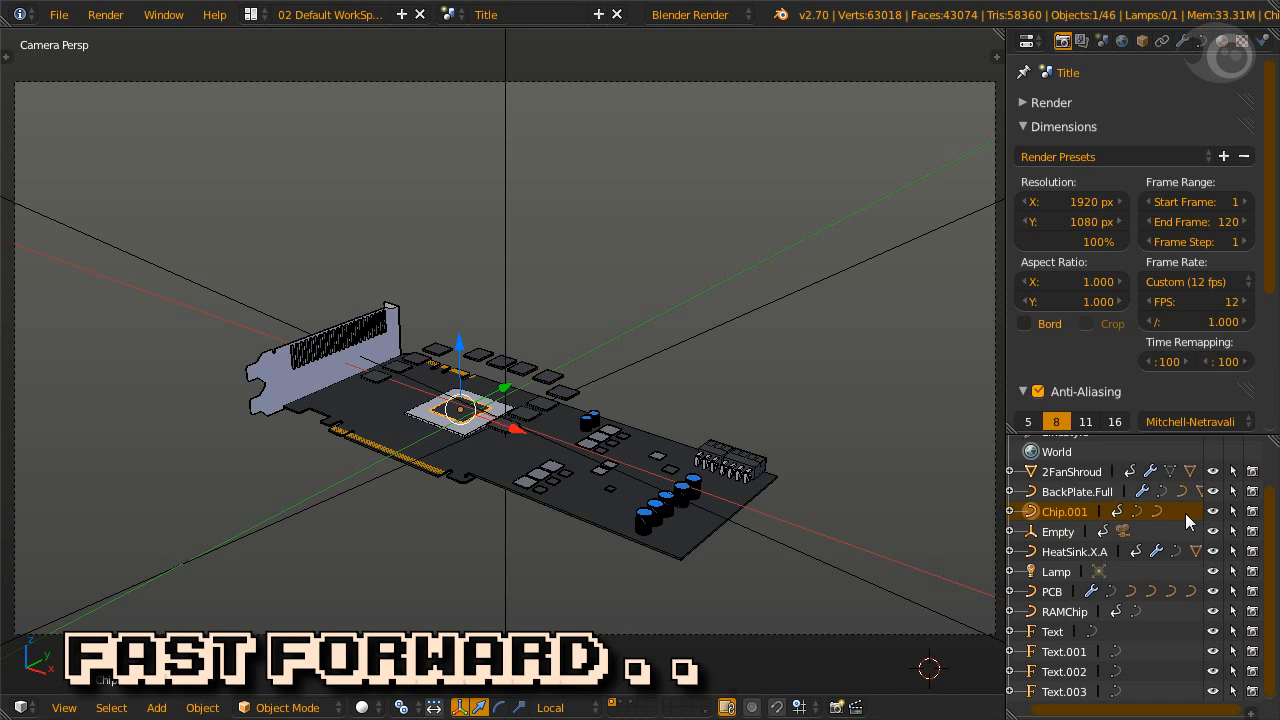
key("m")
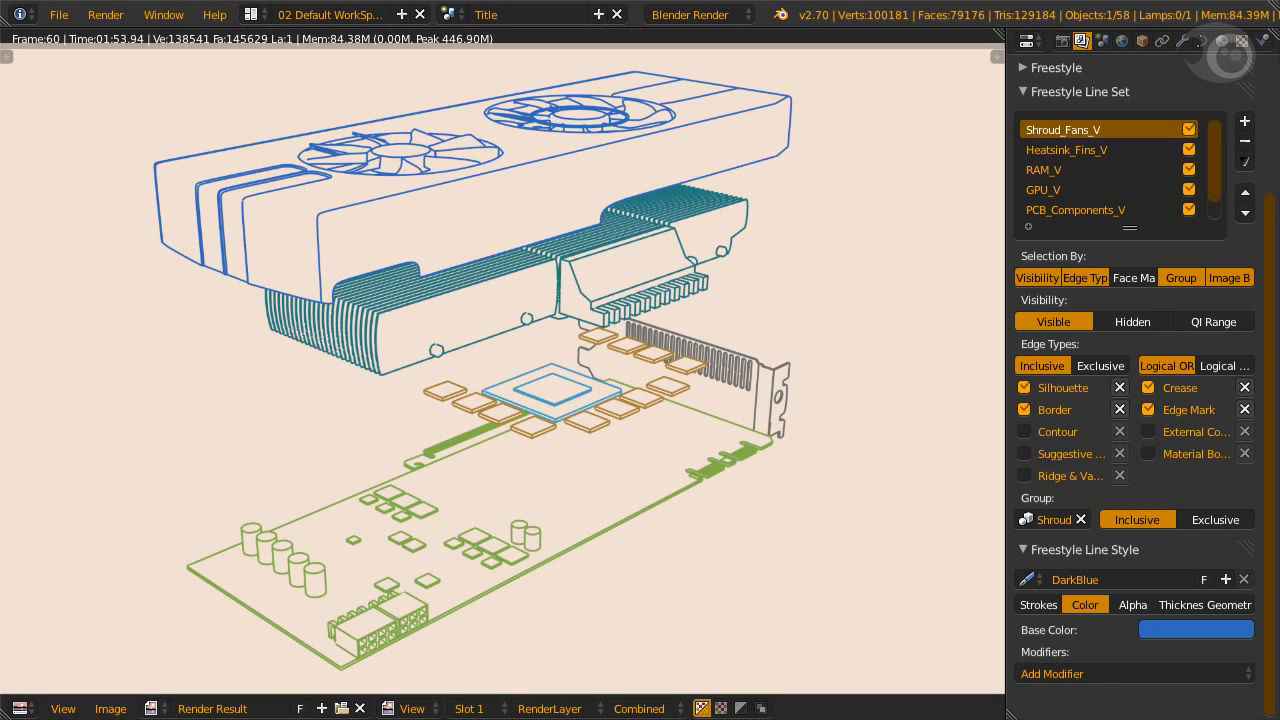
Step: Switch to the Notes workspace and type 'Patience. To achieve it, be patient.'
left_click(330, 13)
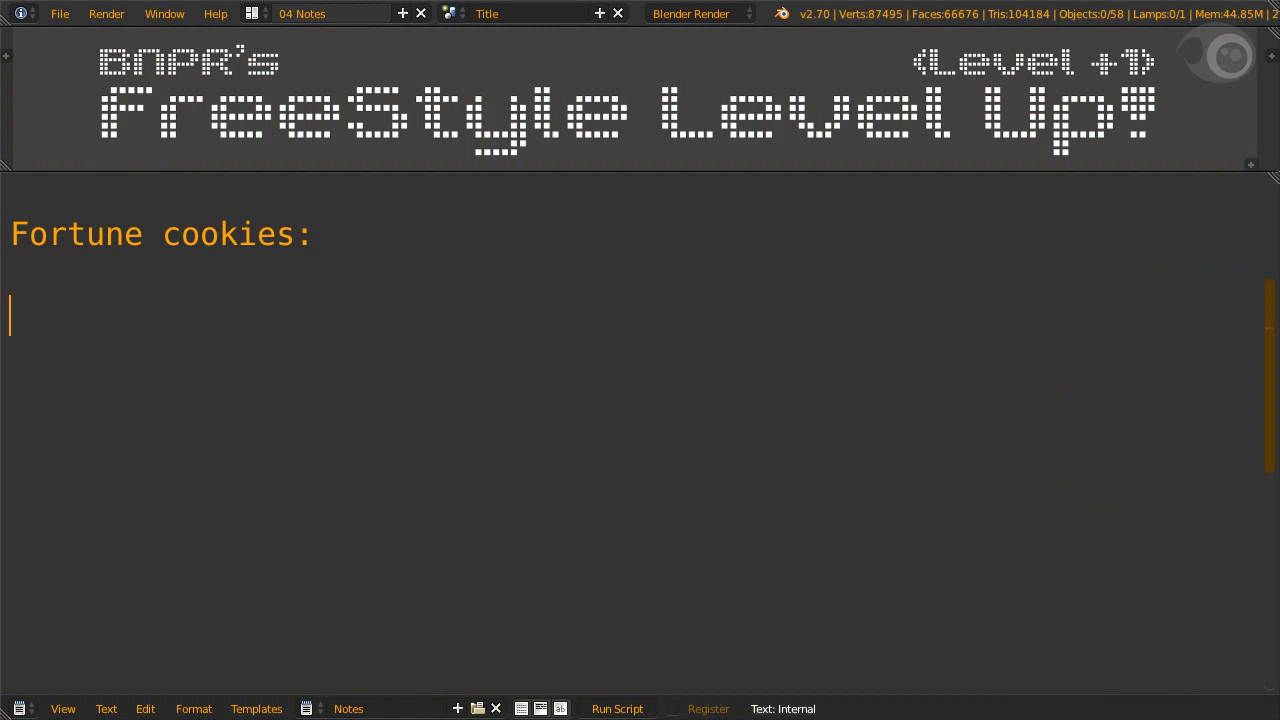
type("Patience. To achieve it, be patient.")
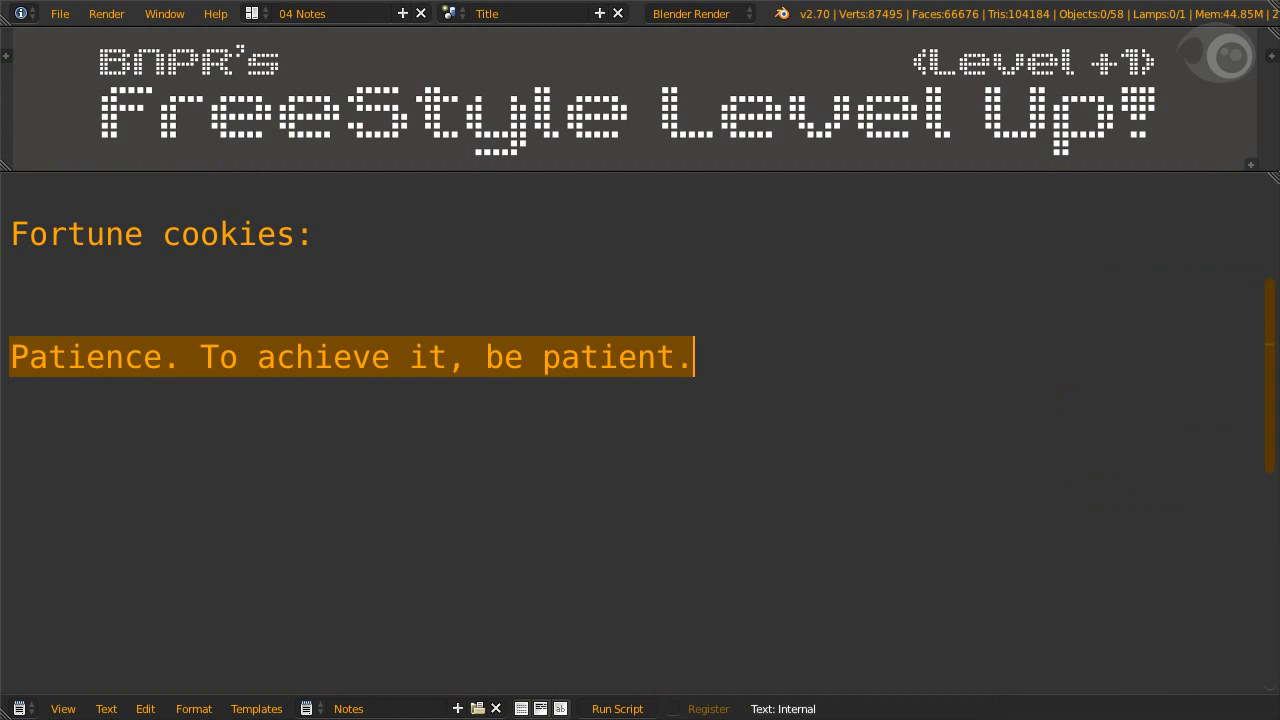